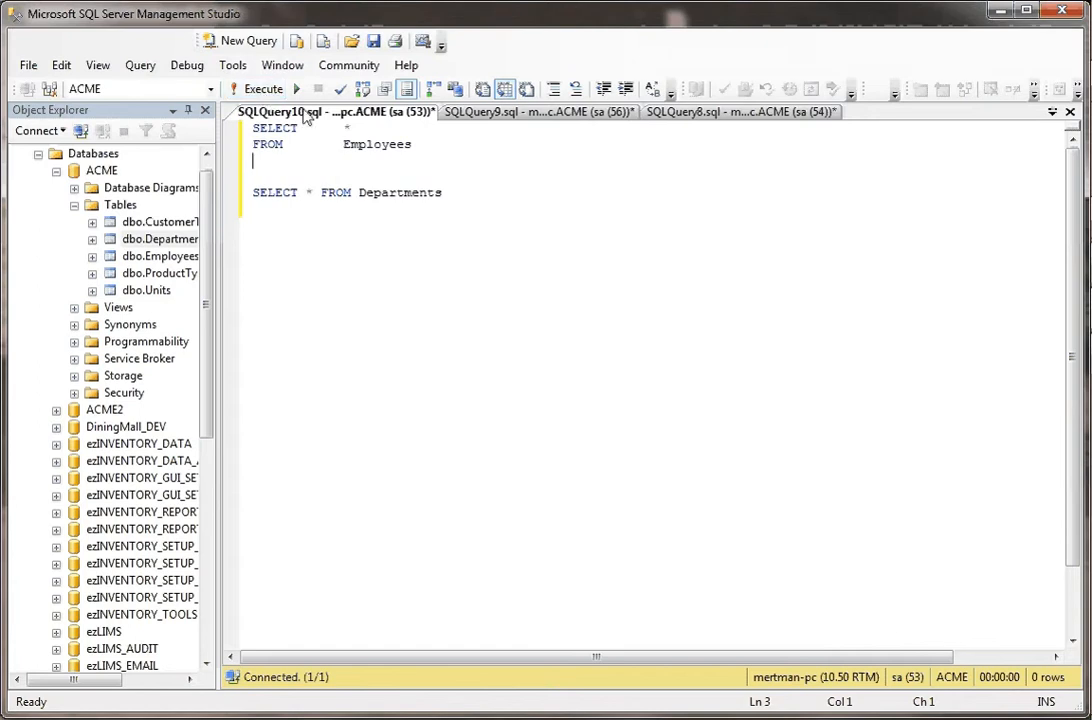
- Highlight the Employees and Departments table names in the queries, then clear the highlight
{"action": "double_click", "coordinate": [376, 144]}
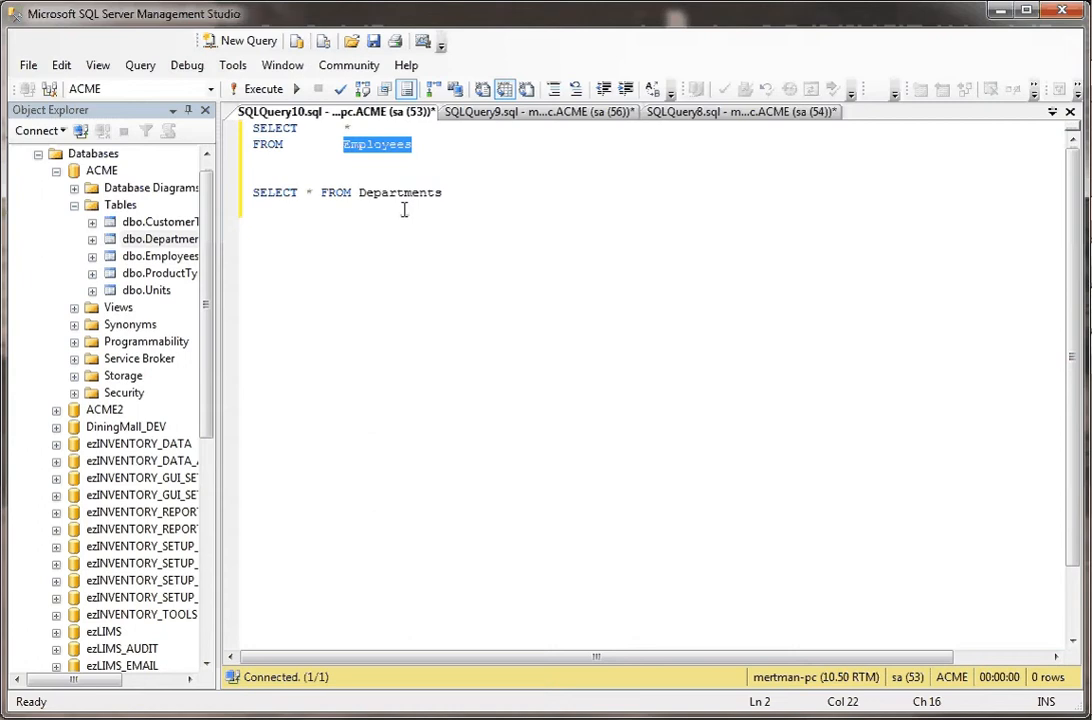
{"action": "double_click", "coordinate": [400, 192]}
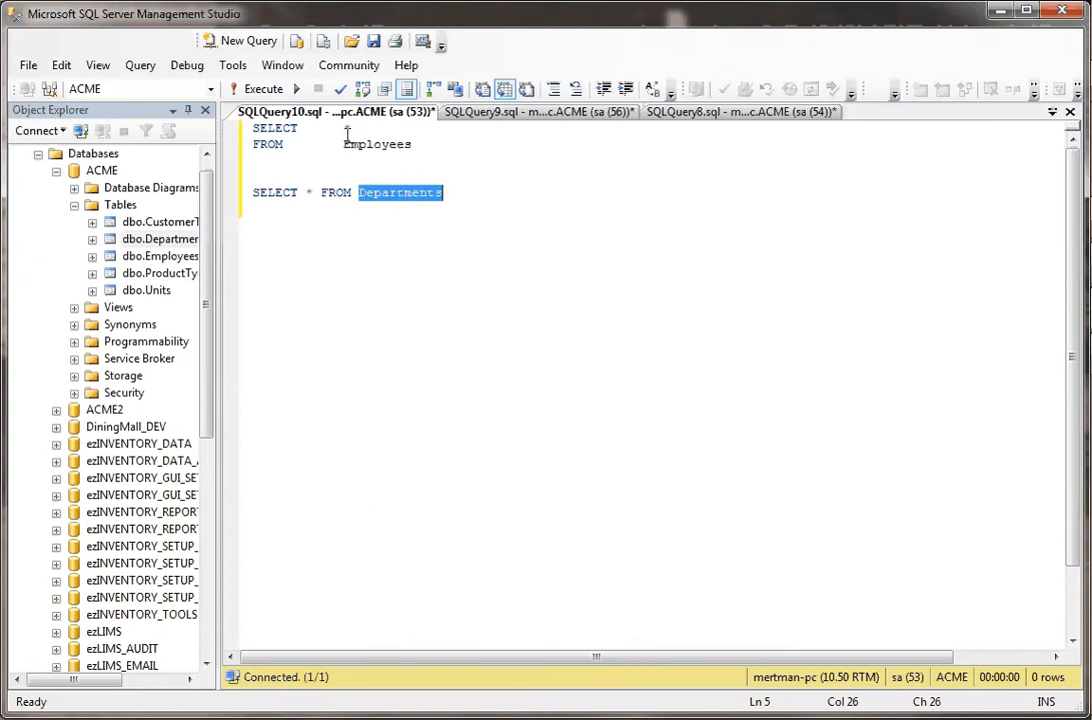
{"action": "left_click", "coordinate": [256, 88]}
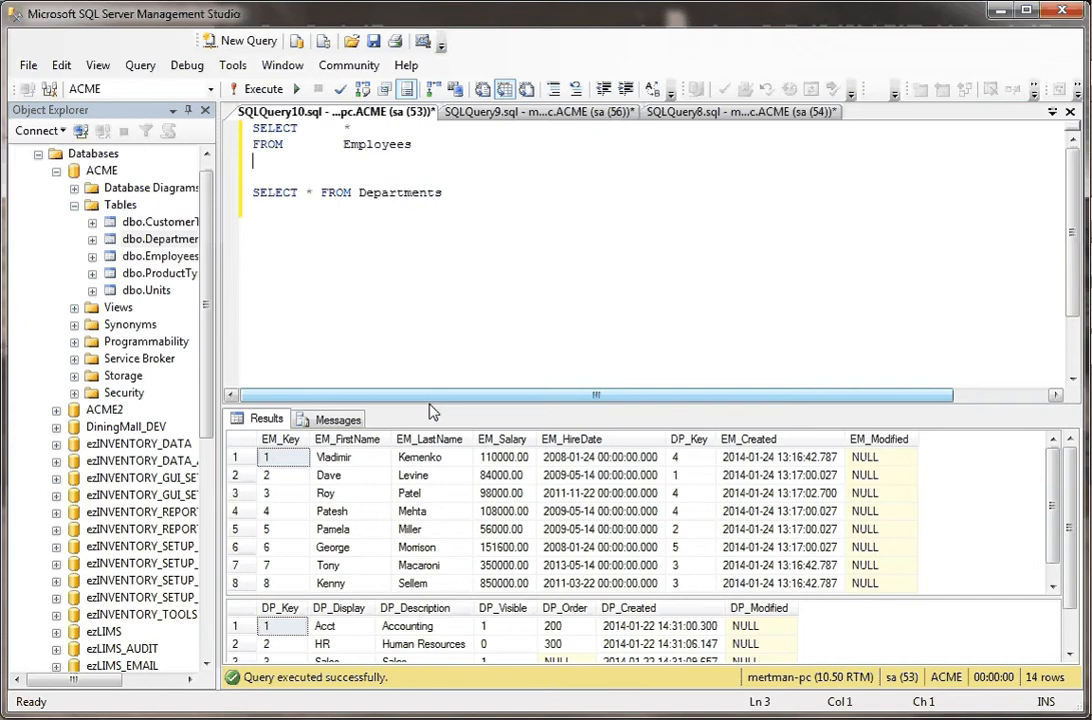
- Enlarge the results pane and point out department keys 1-3 and the IT and Mgmt rows
{"action": "left_click_drag", "start_coordinate": [428, 412], "coordinate": [428, 248]}
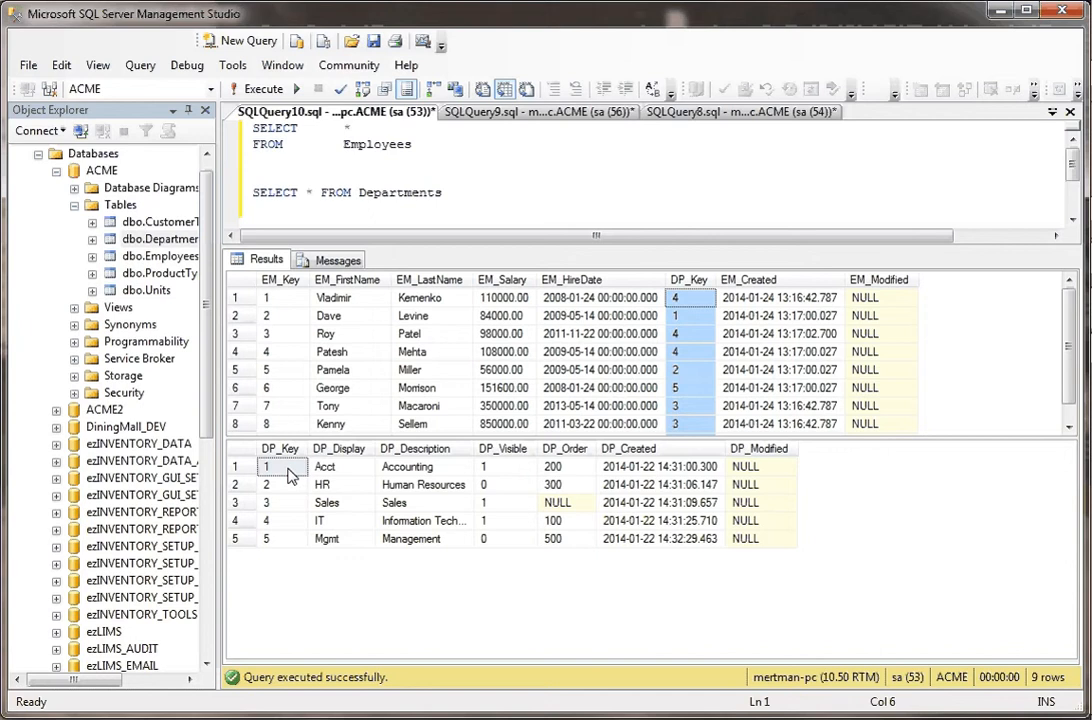
{"action": "left_click", "coordinate": [282, 468]}
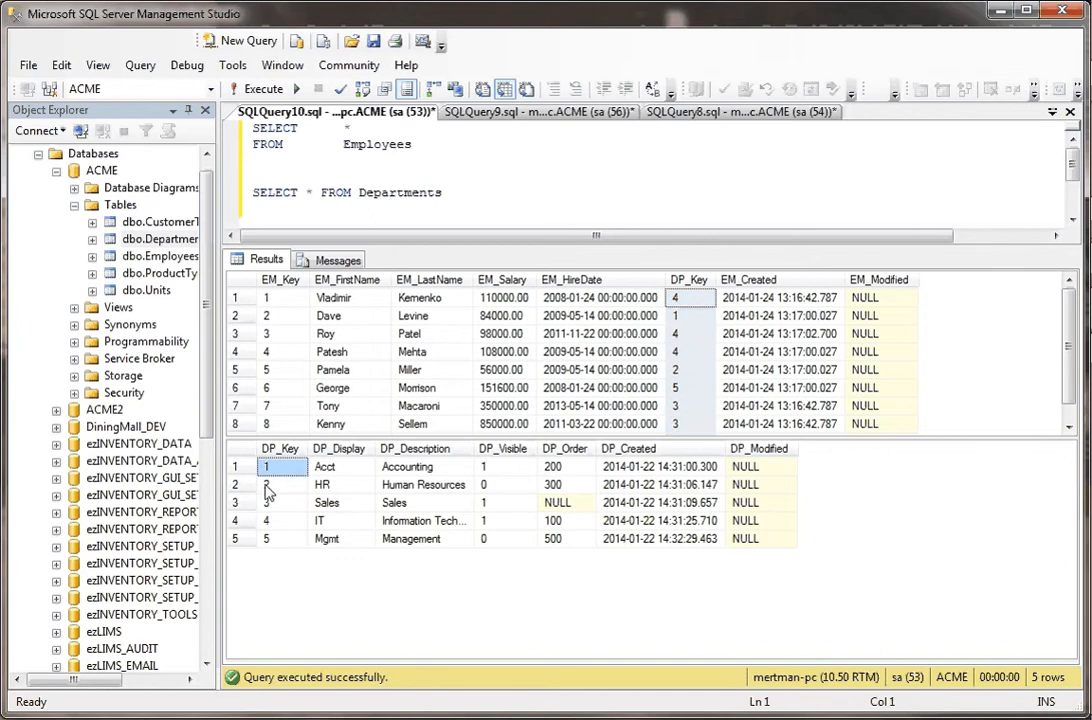
{"action": "left_click", "coordinate": [268, 484]}
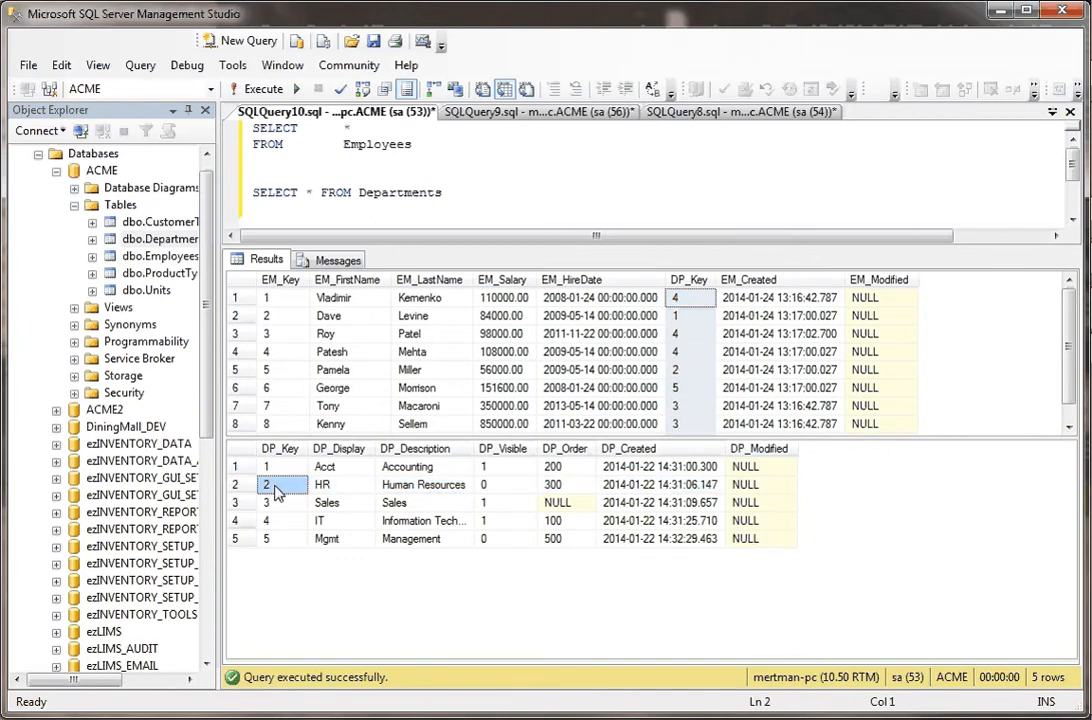
{"action": "left_click", "coordinate": [266, 502]}
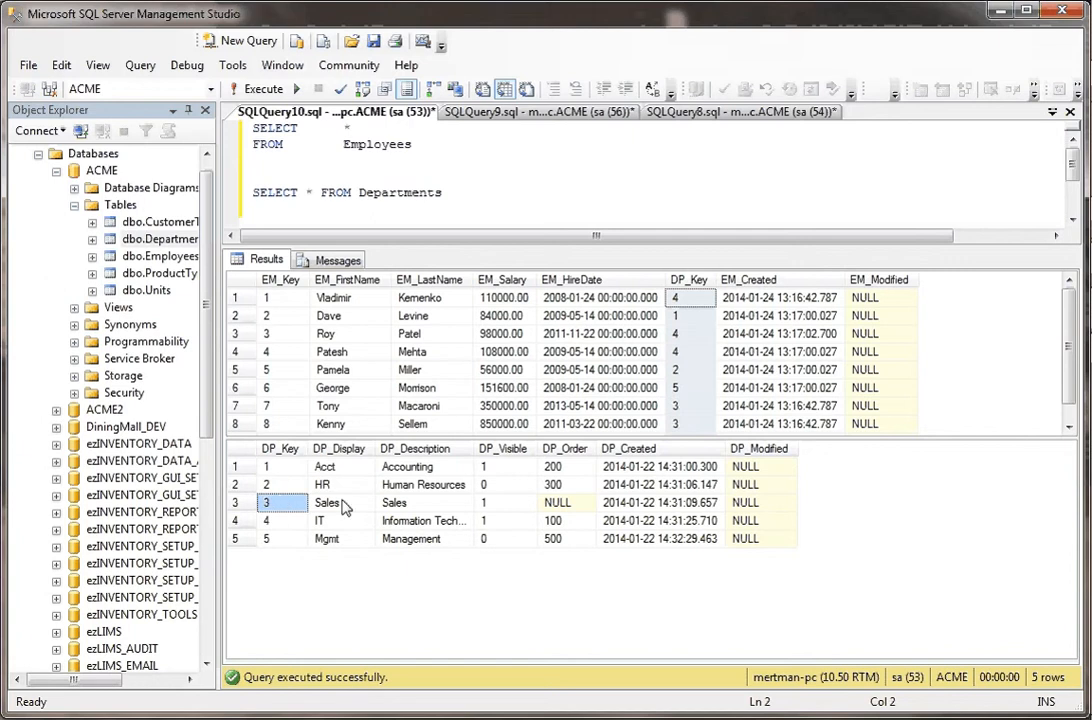
{"action": "left_click", "coordinate": [340, 520]}
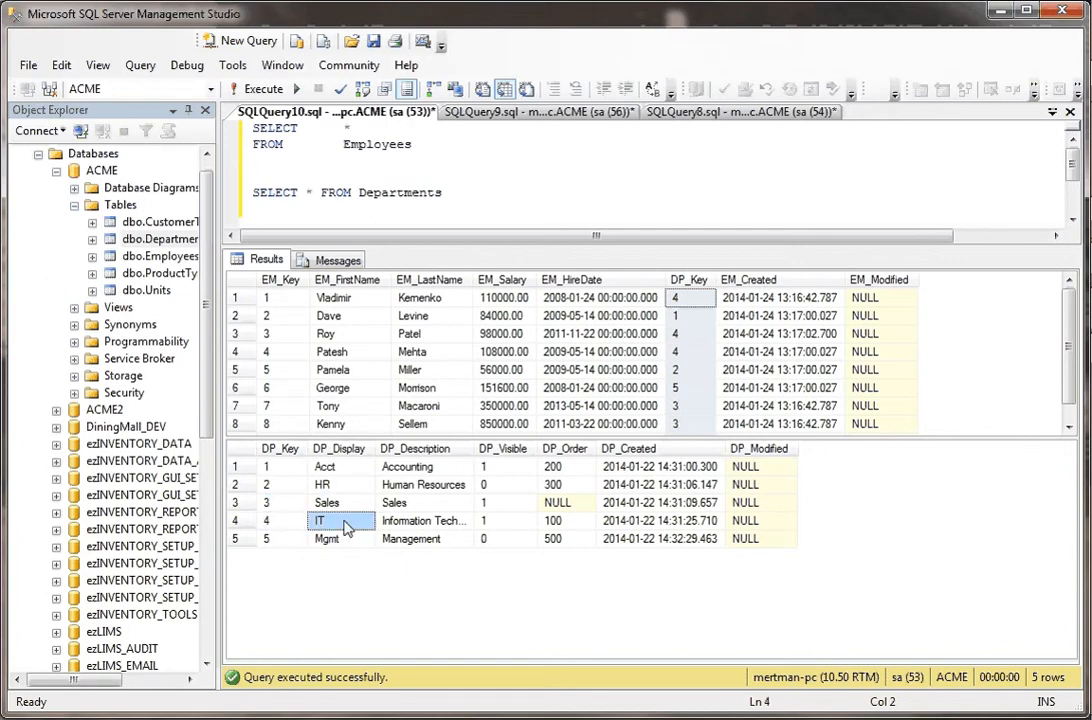
{"action": "left_click", "coordinate": [328, 540]}
{"action": "type", "text": "WHERE       DP_Key = 4"}
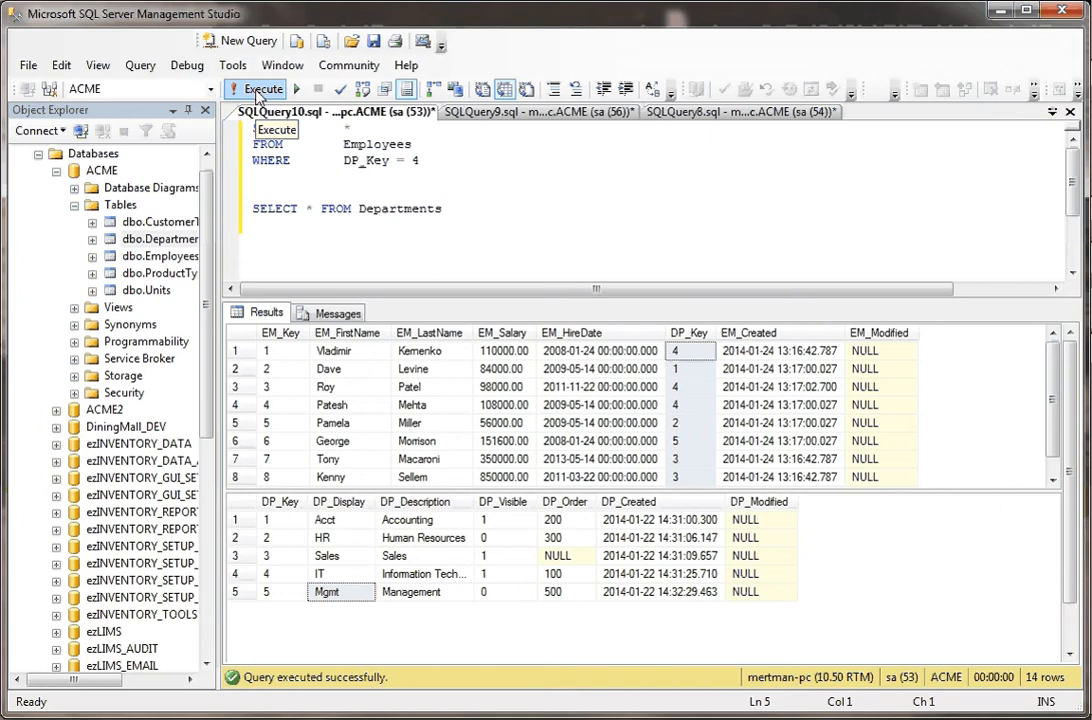
- Run the Employees query filtered to department 4 and rewrite the filter as DP_Key IN (4)
{"action": "left_click", "coordinate": [262, 88]}
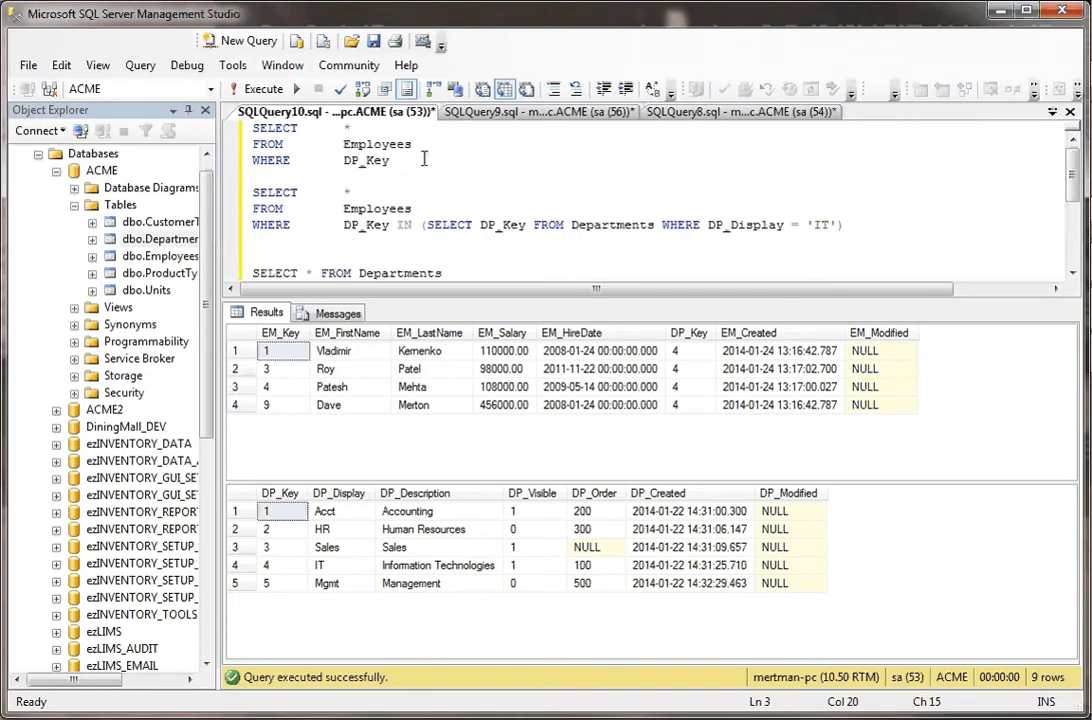
{"action": "type", "text": "IN"}
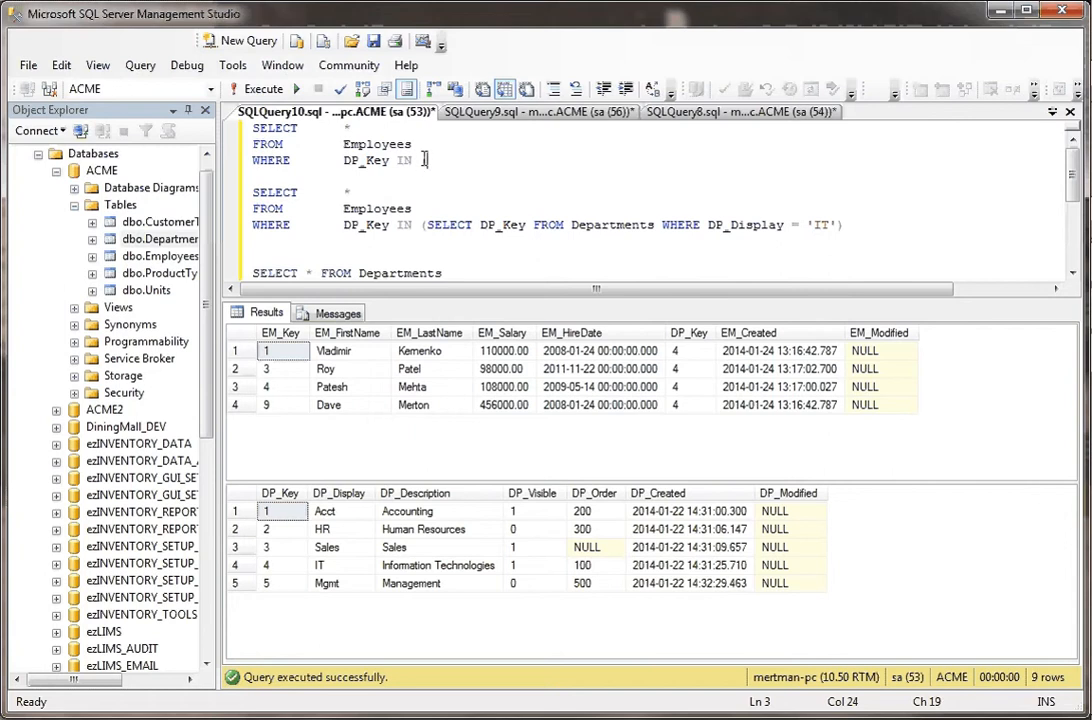
{"action": "type", "text": "()"}
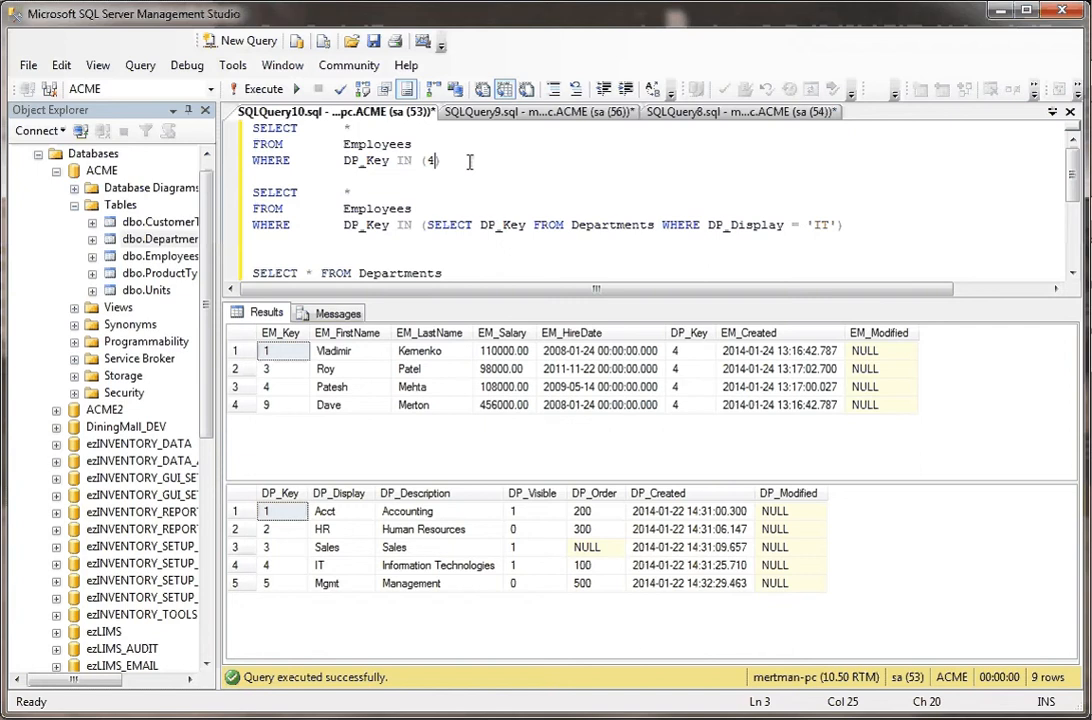
{"action": "left_click", "coordinate": [260, 88]}
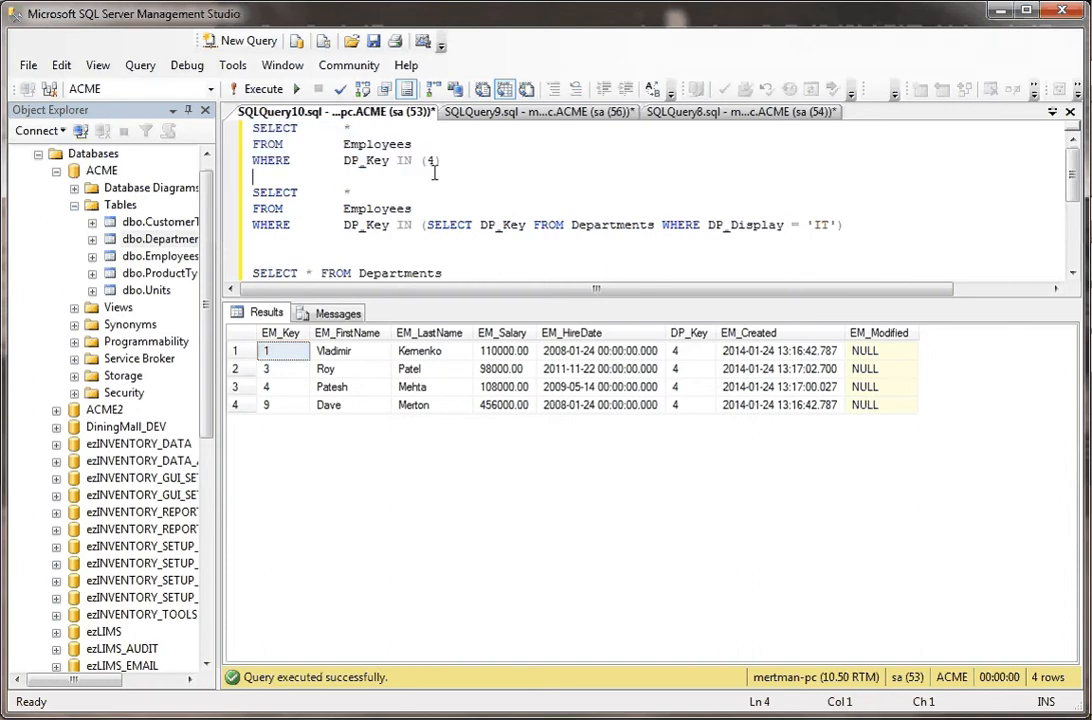
- Tidy the editor text around the second query using the IT-department IN subquery
{"action": "double_click", "coordinate": [430, 160]}
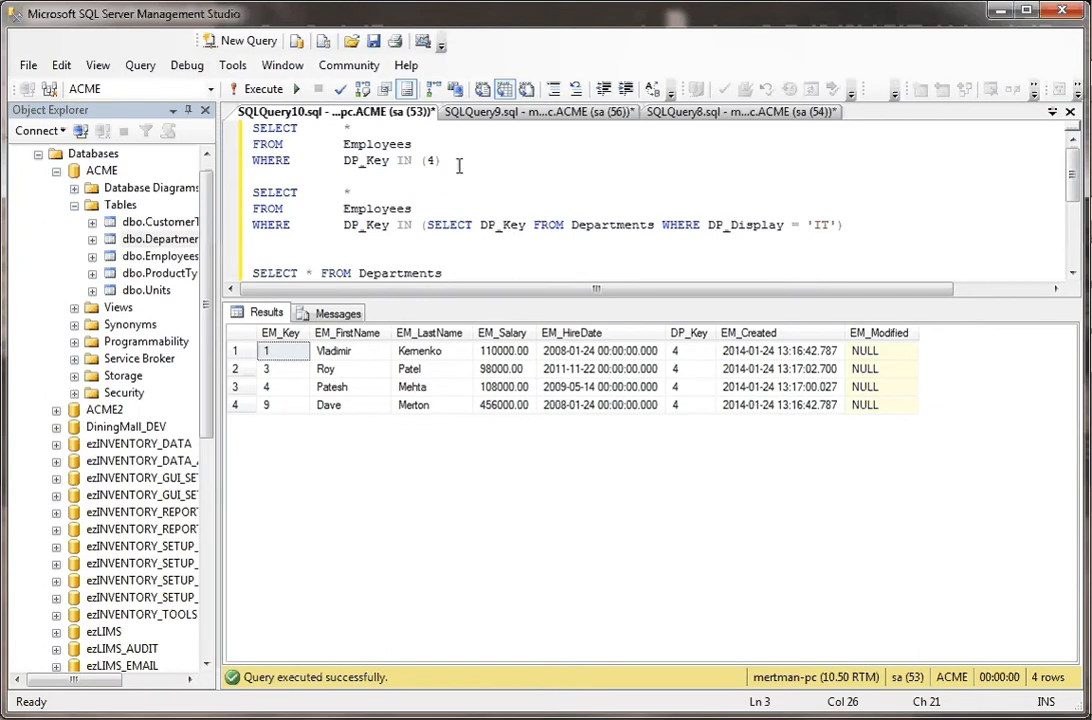
{"action": "key", "text": "Backspace"}
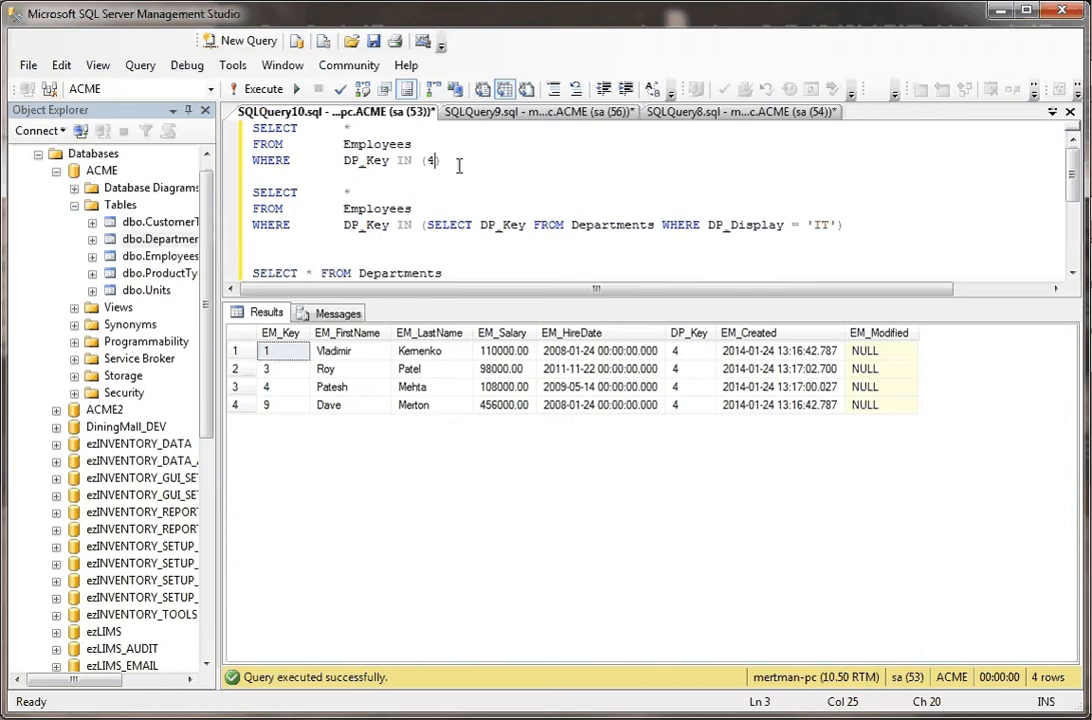
{"action": "key", "text": "Backspace"}
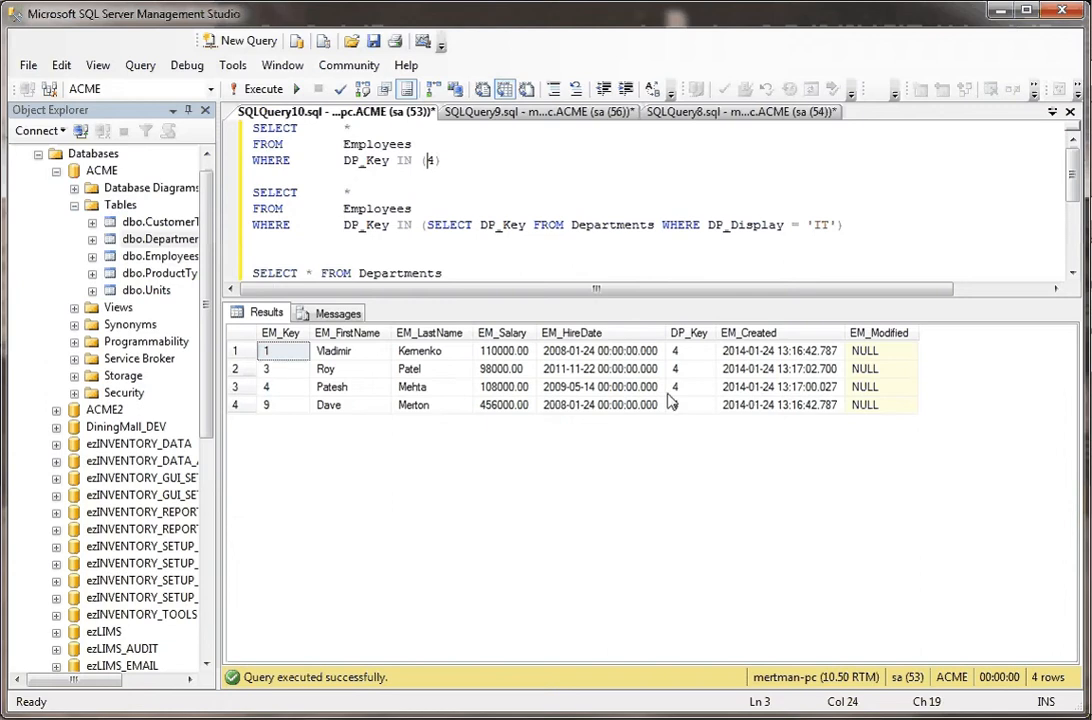
{"action": "mouse_move", "coordinate": [688, 352]}
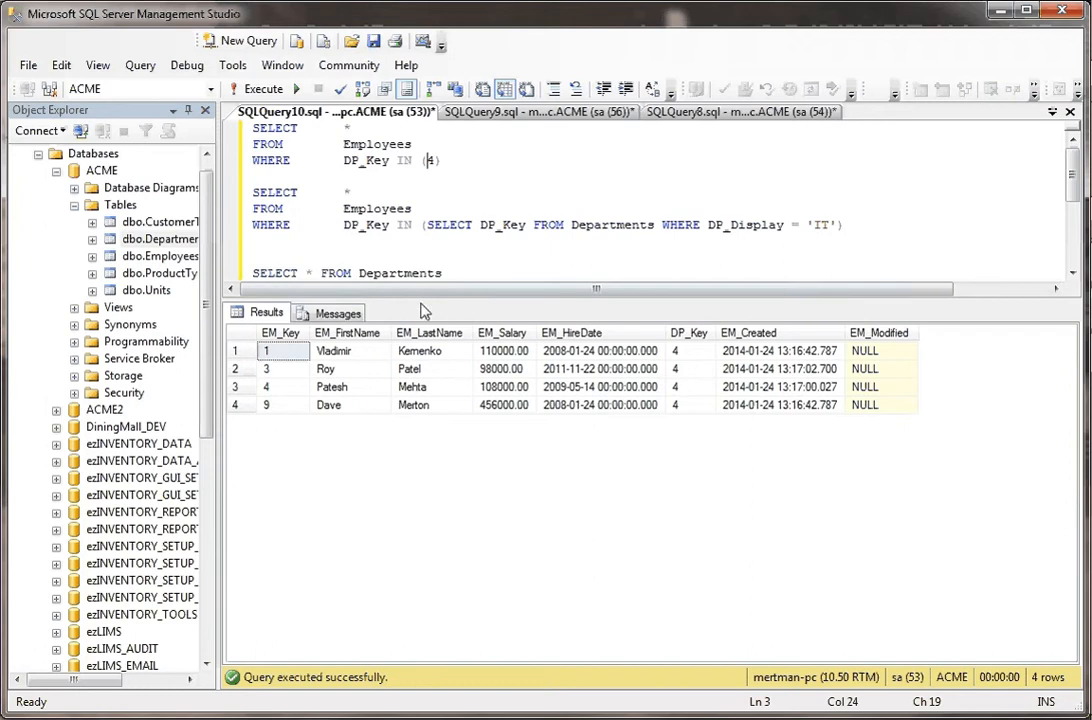
- Run both Employees queries — IN (4) and the IT subquery — returning identical four-row results
{"action": "left_click_drag", "start_coordinate": [420, 308], "coordinate": [420, 352]}
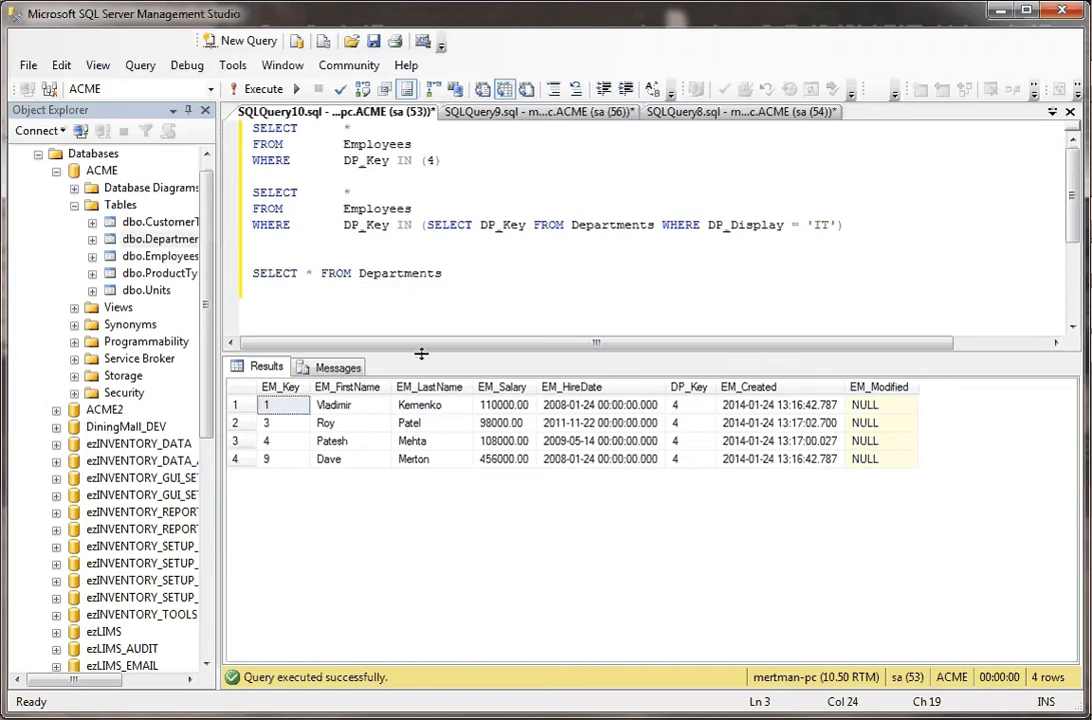
{"action": "mouse_move", "coordinate": [344, 200]}
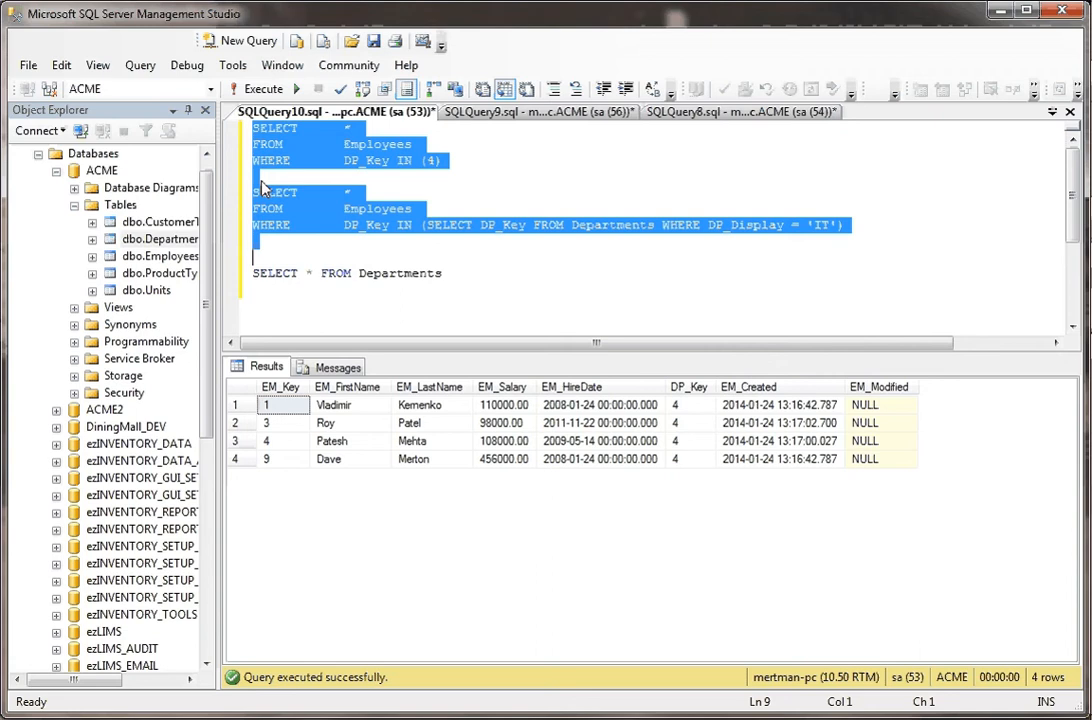
{"action": "left_click", "coordinate": [260, 88]}
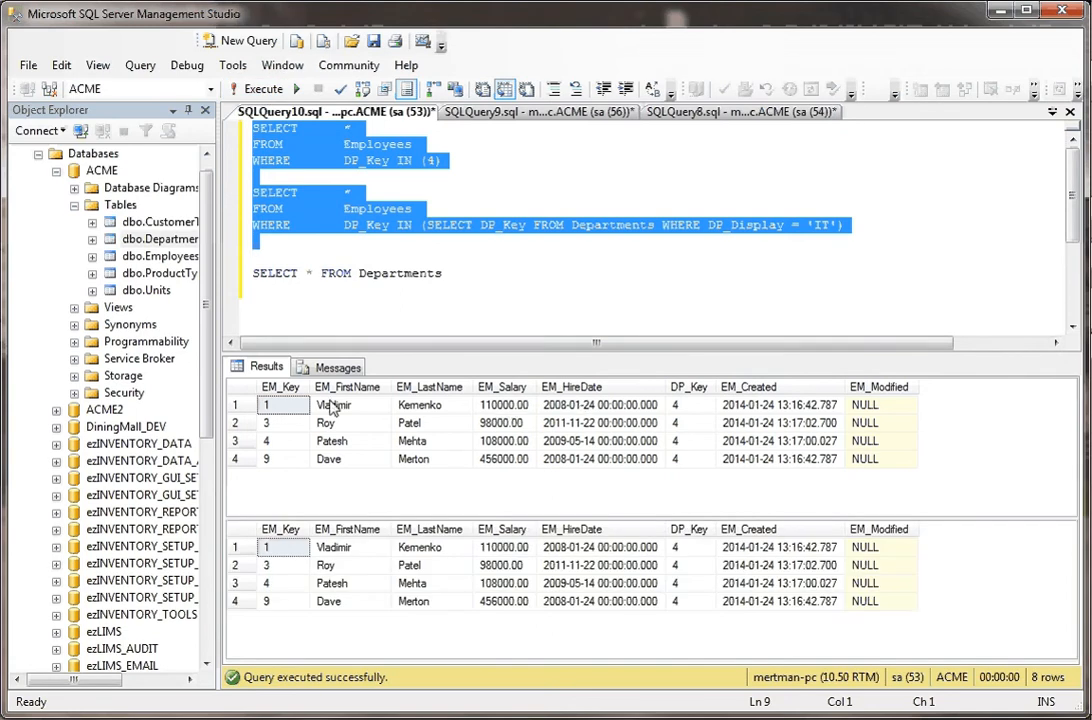
{"action": "mouse_move", "coordinate": [348, 468]}
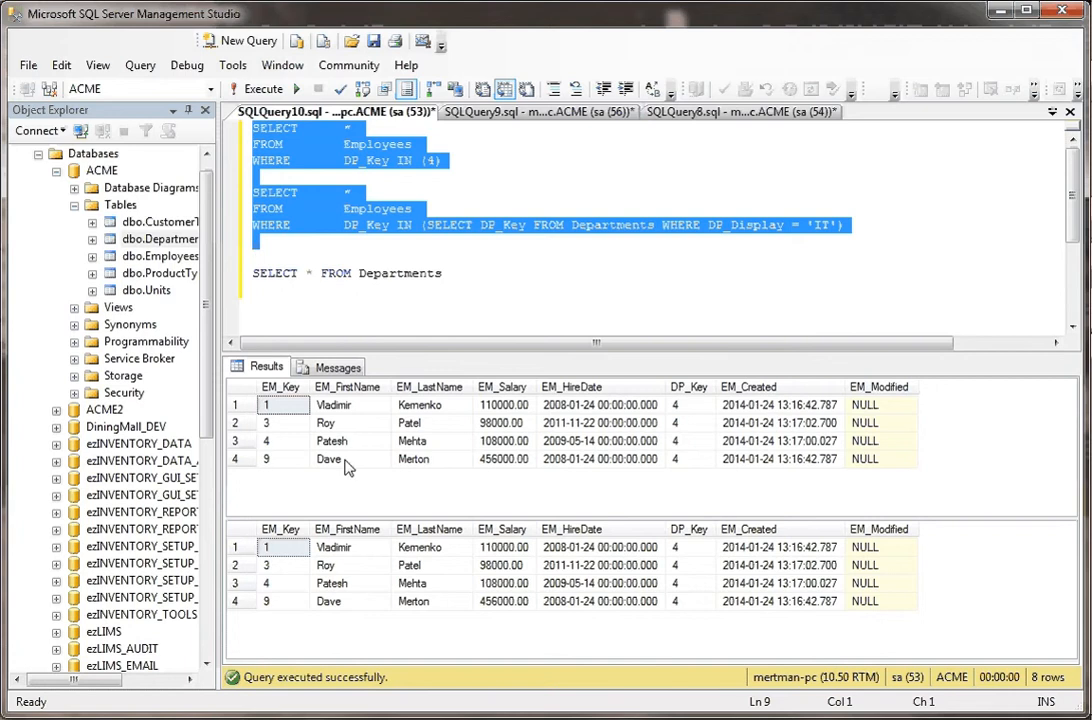
{"action": "mouse_move", "coordinate": [344, 614]}
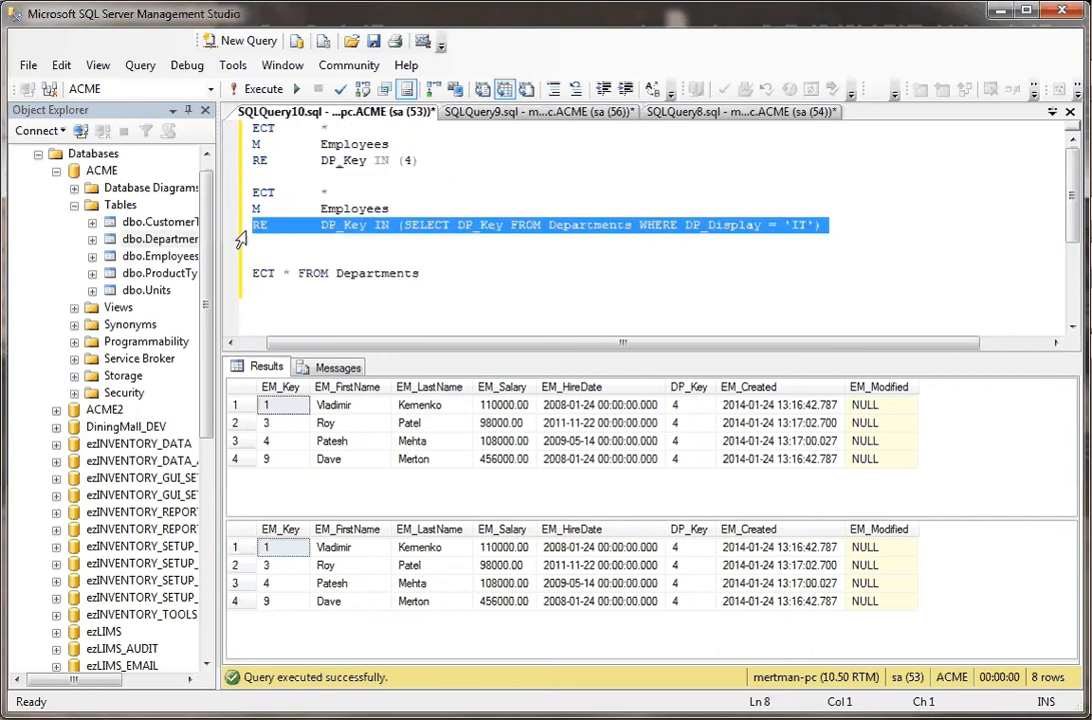
{"action": "left_click", "coordinate": [280, 256]}
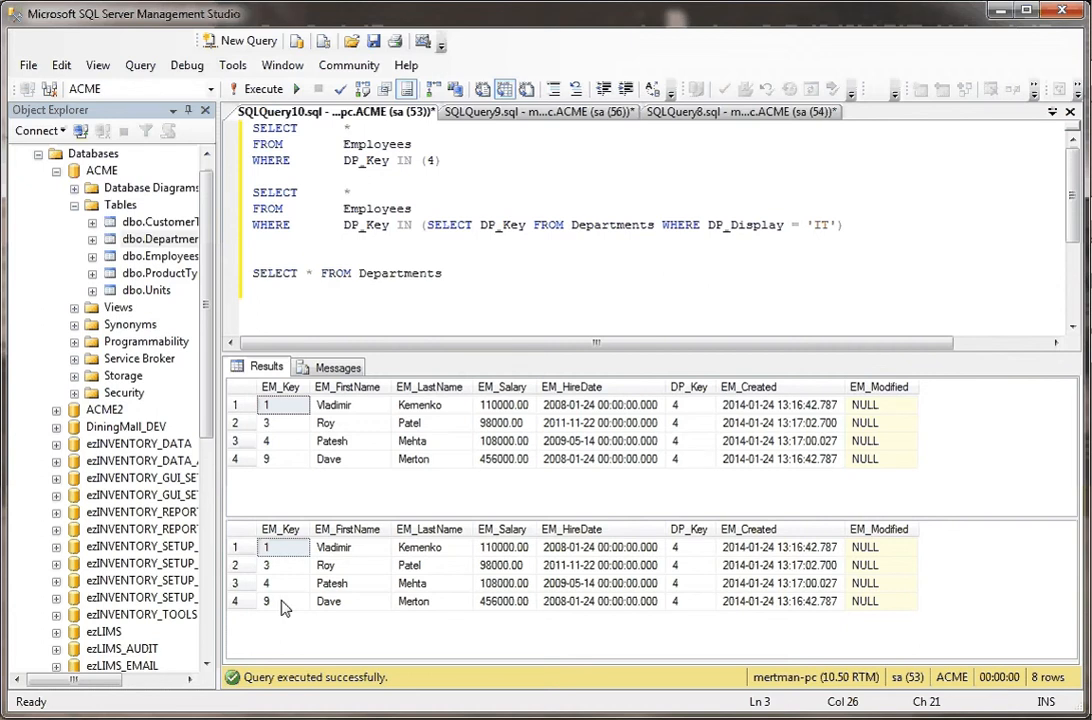
- Run SELECT * FROM Departments and point out the IT row with DP_Key 4 among the five departments
{"action": "left_click", "coordinate": [448, 272]}
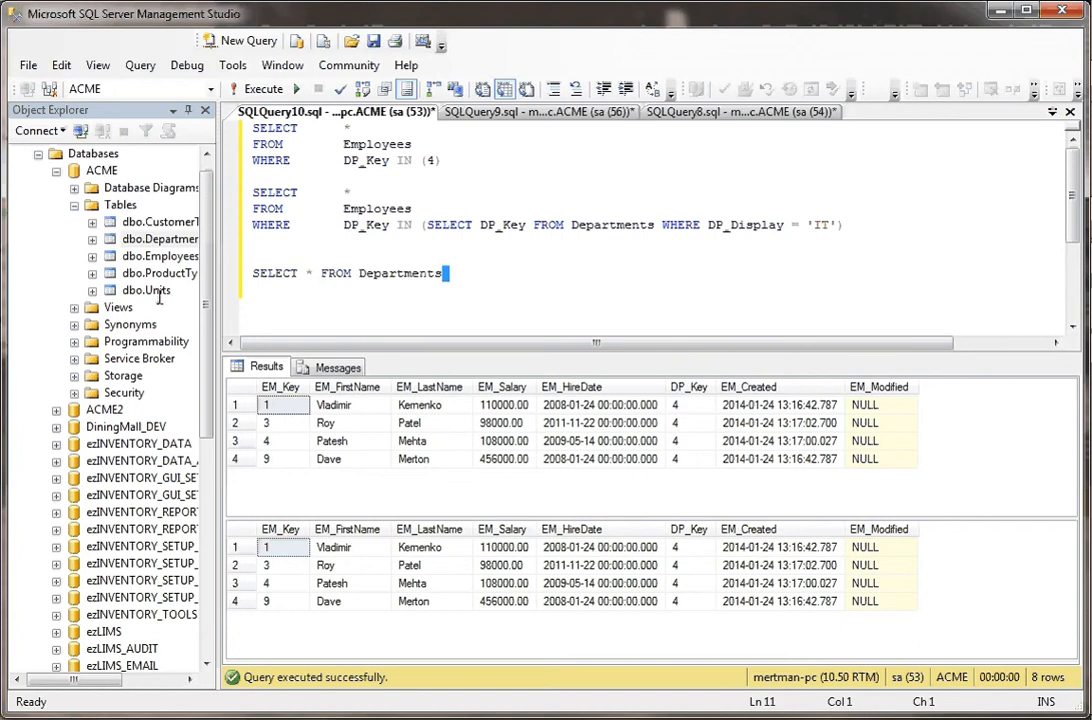
{"action": "left_click", "coordinate": [262, 88]}
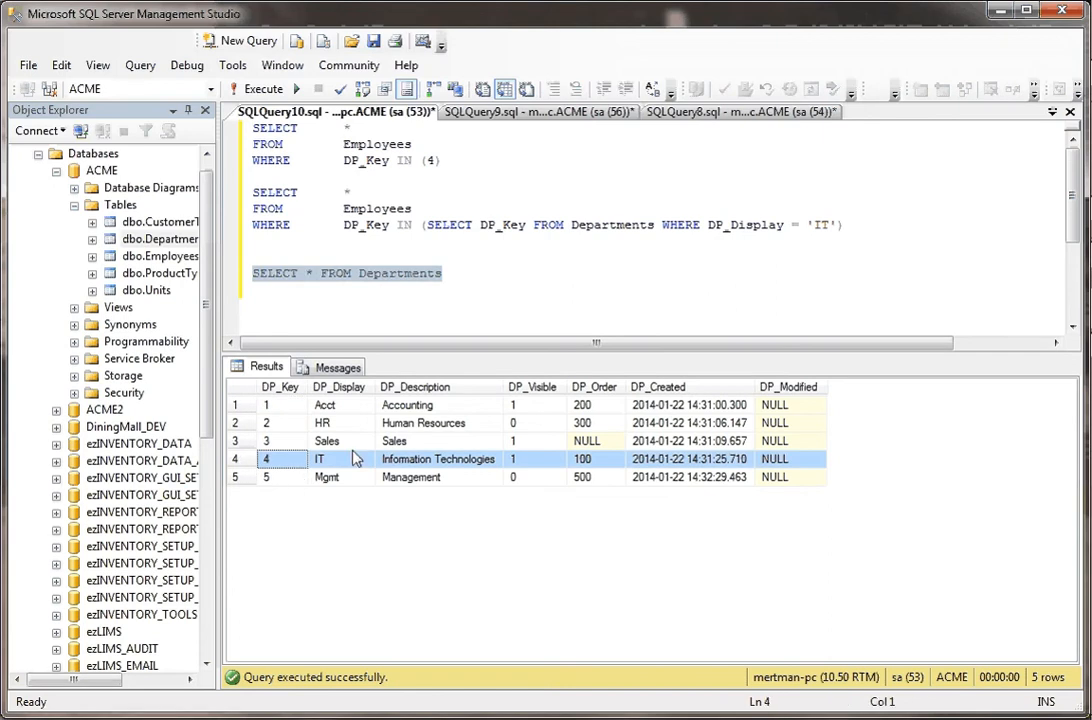
{"action": "left_click", "coordinate": [284, 458]}
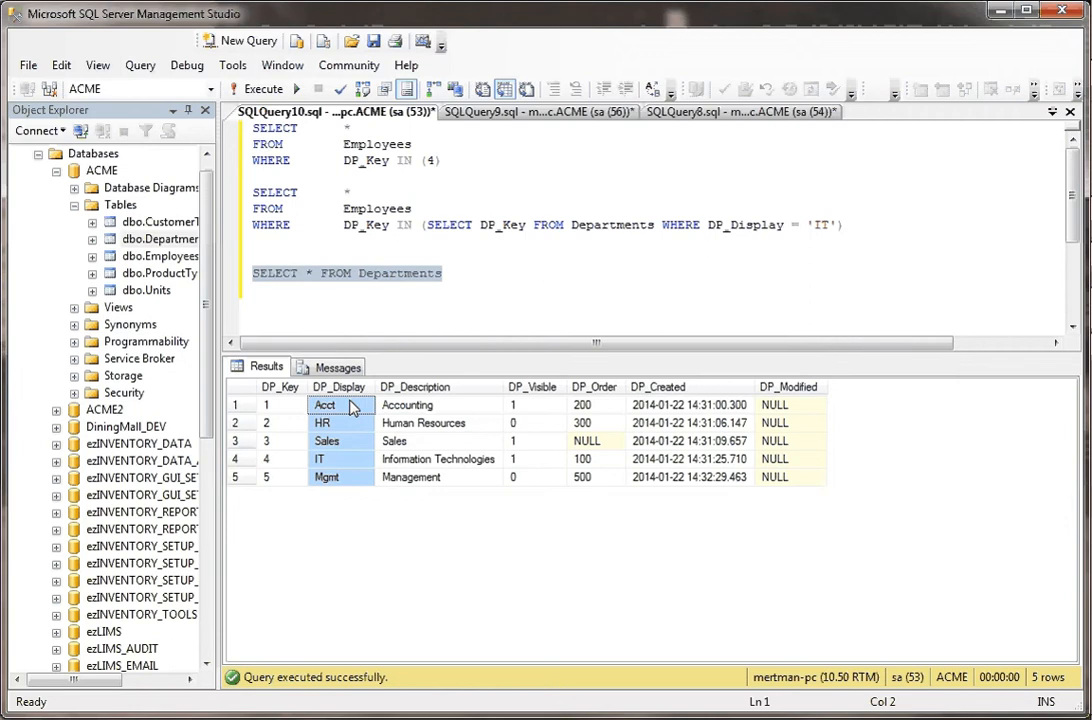
{"action": "left_click", "coordinate": [320, 458]}
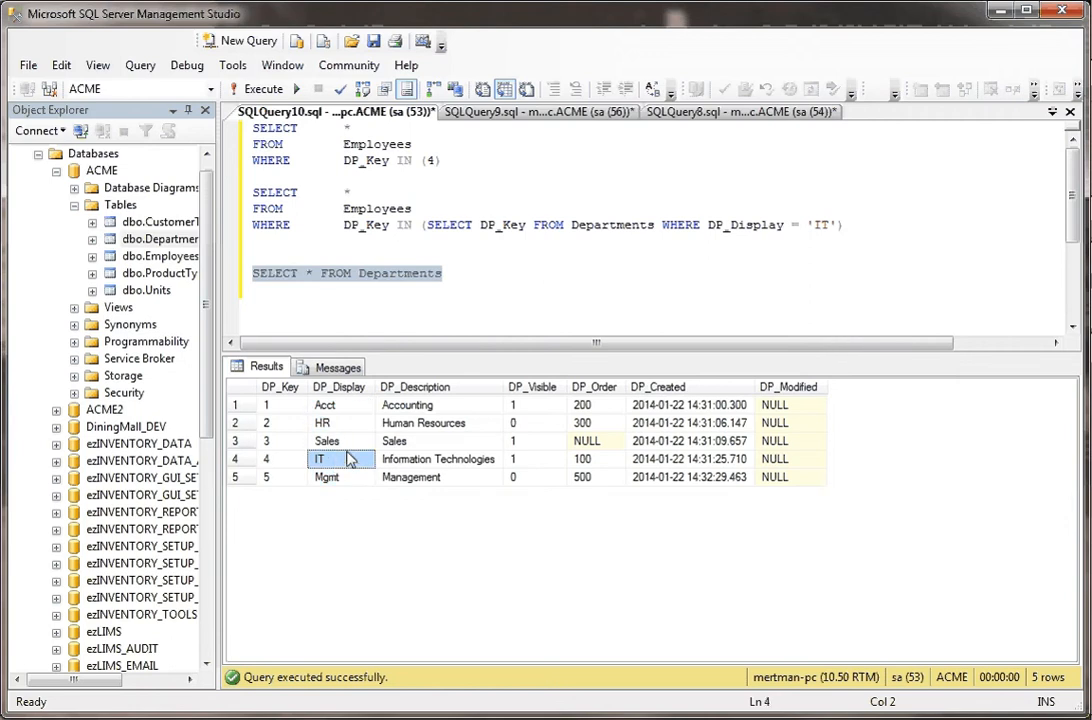
{"action": "left_click", "coordinate": [266, 458]}
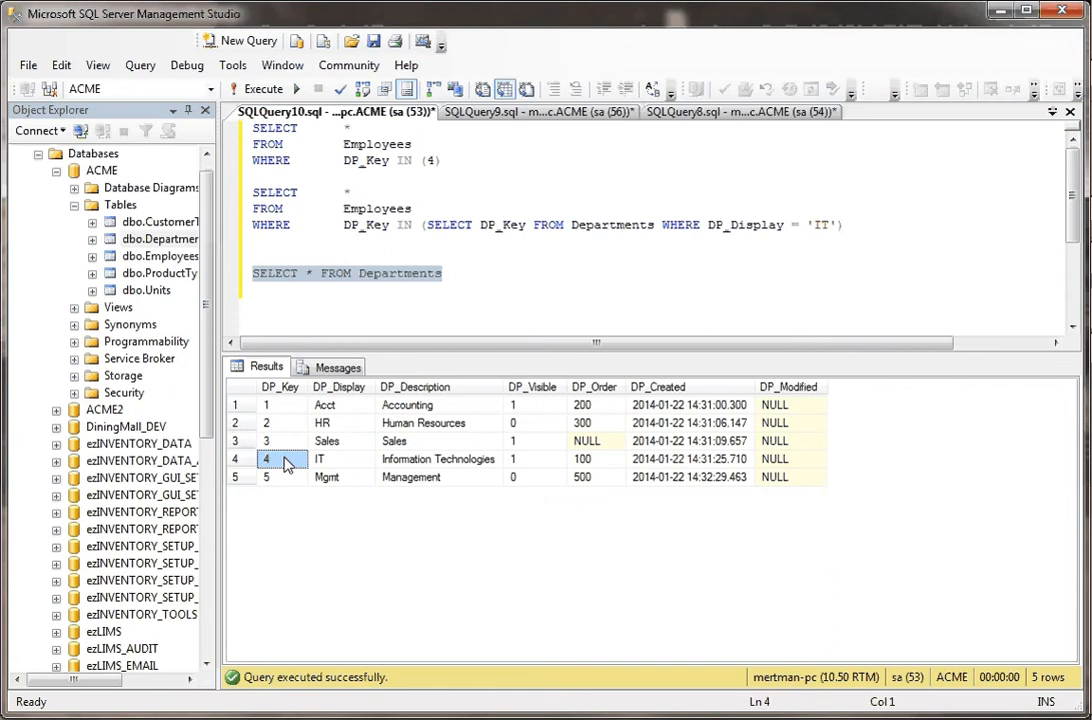
{"action": "left_click", "coordinate": [340, 458]}
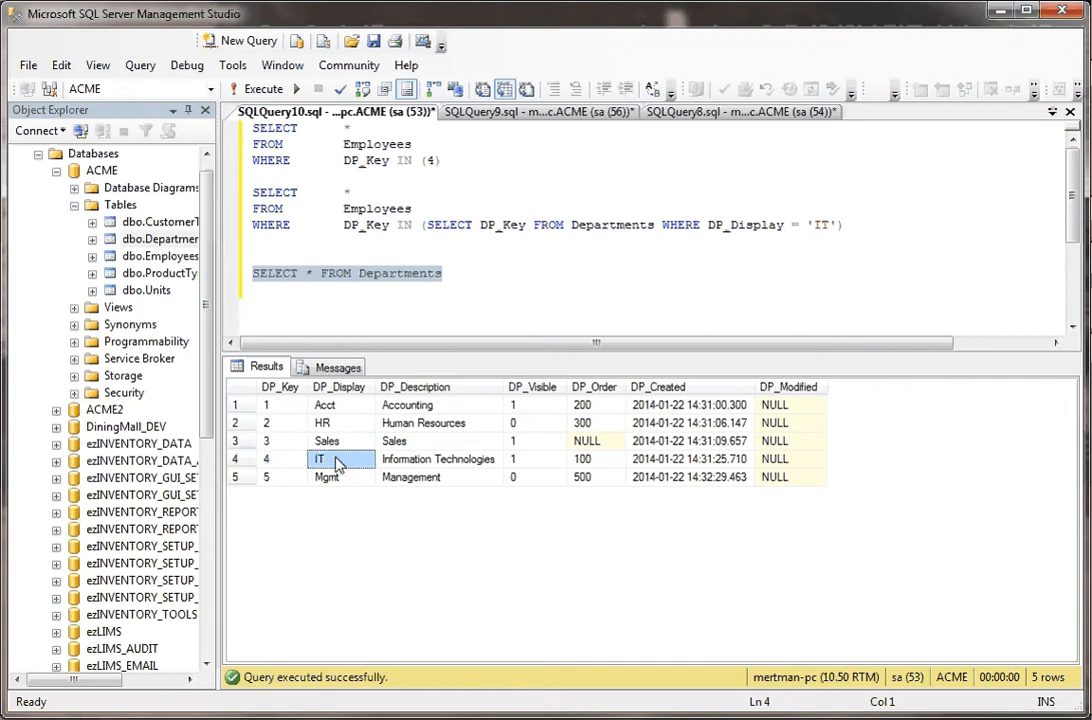
{"action": "left_click", "coordinate": [280, 458]}
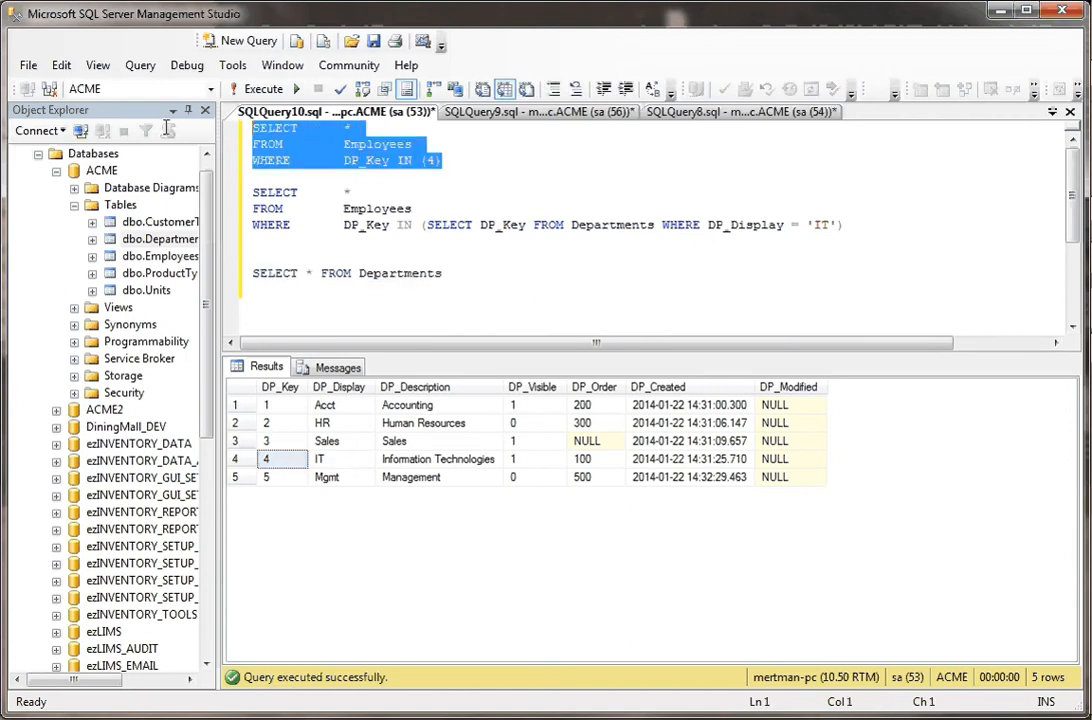
- Close the IN (4) parenthesis, then select the inner SELECT DP_Key FROM Departments WHERE DP_Display = 'IT' subquery
{"action": "left_click", "coordinate": [452, 160]}
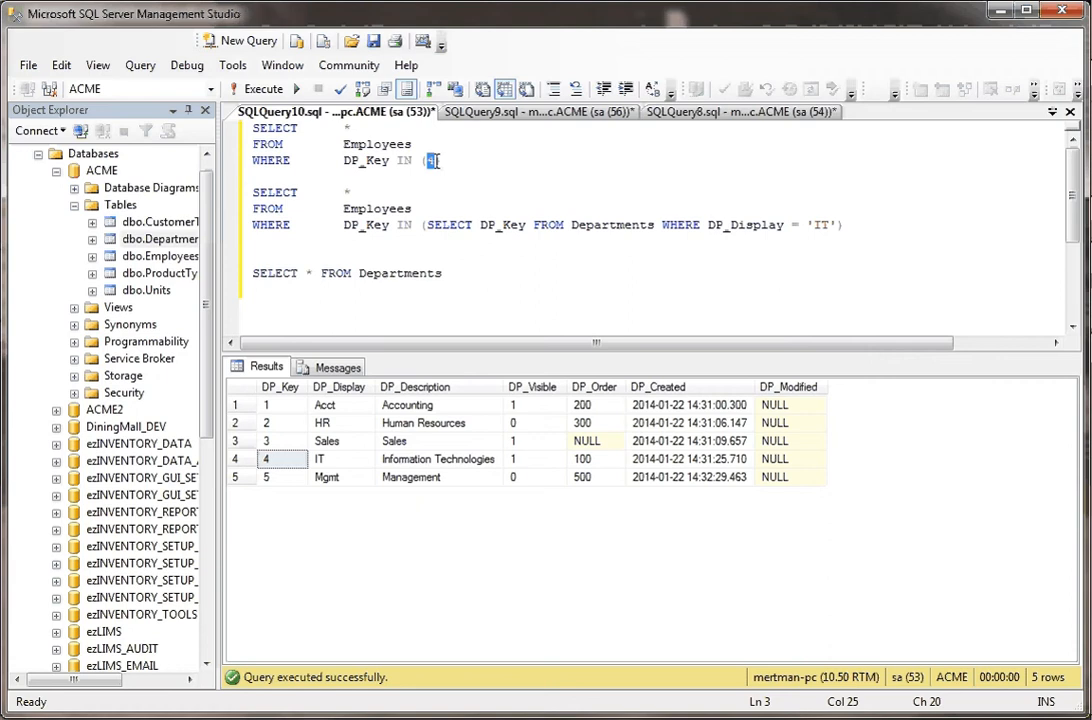
{"action": "type", "text": ")"}
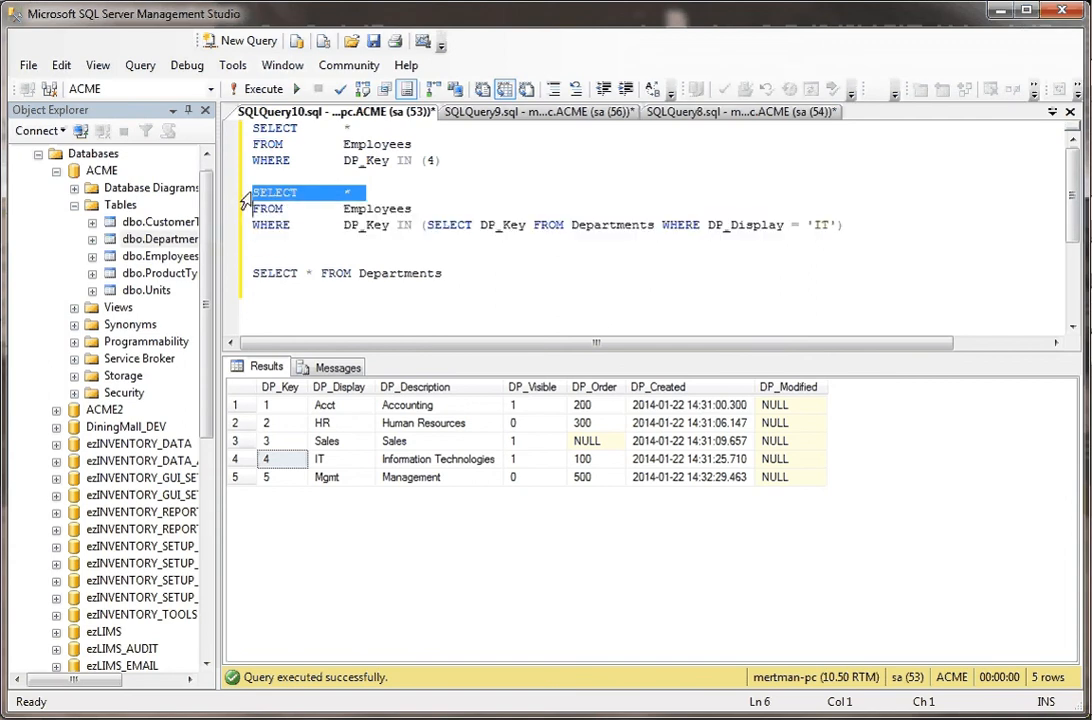
{"action": "left_click", "coordinate": [360, 160]}
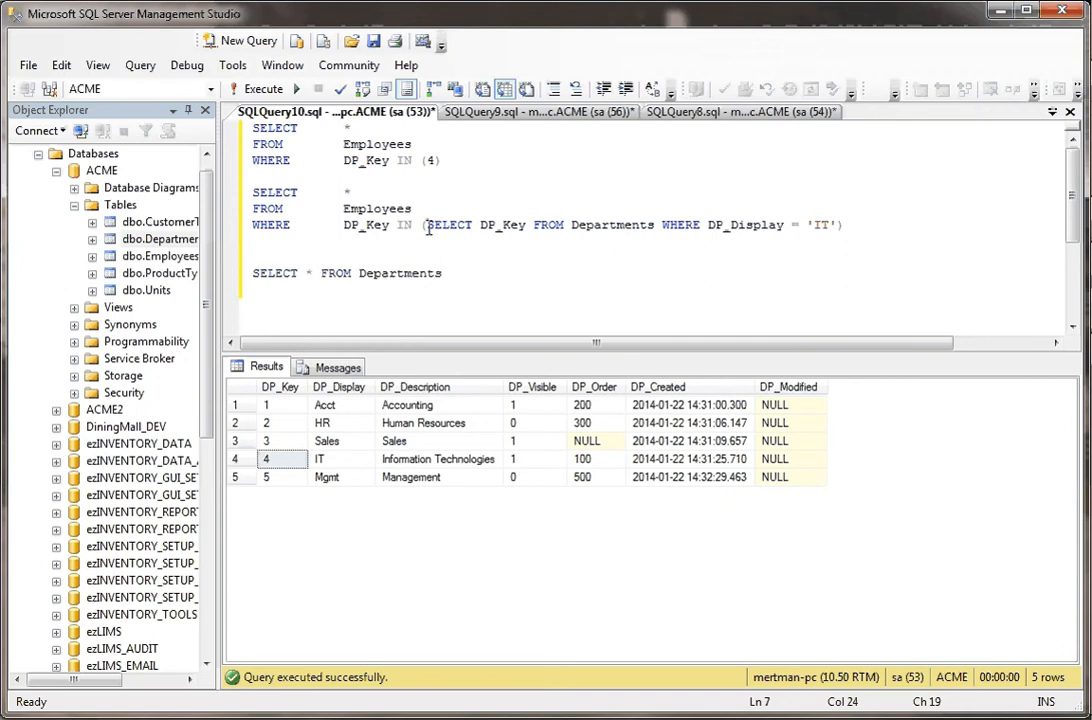
{"action": "left_click_drag", "start_coordinate": [428, 224], "coordinate": [656, 224]}
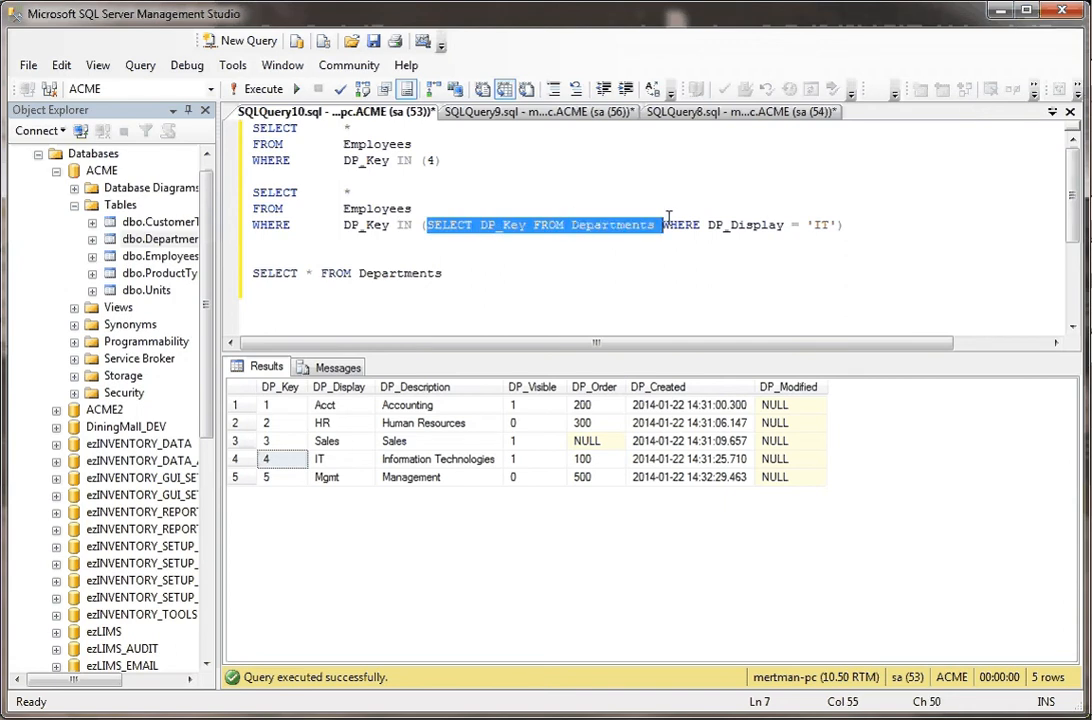
{"action": "left_click_drag", "start_coordinate": [662, 224], "coordinate": [840, 224]}
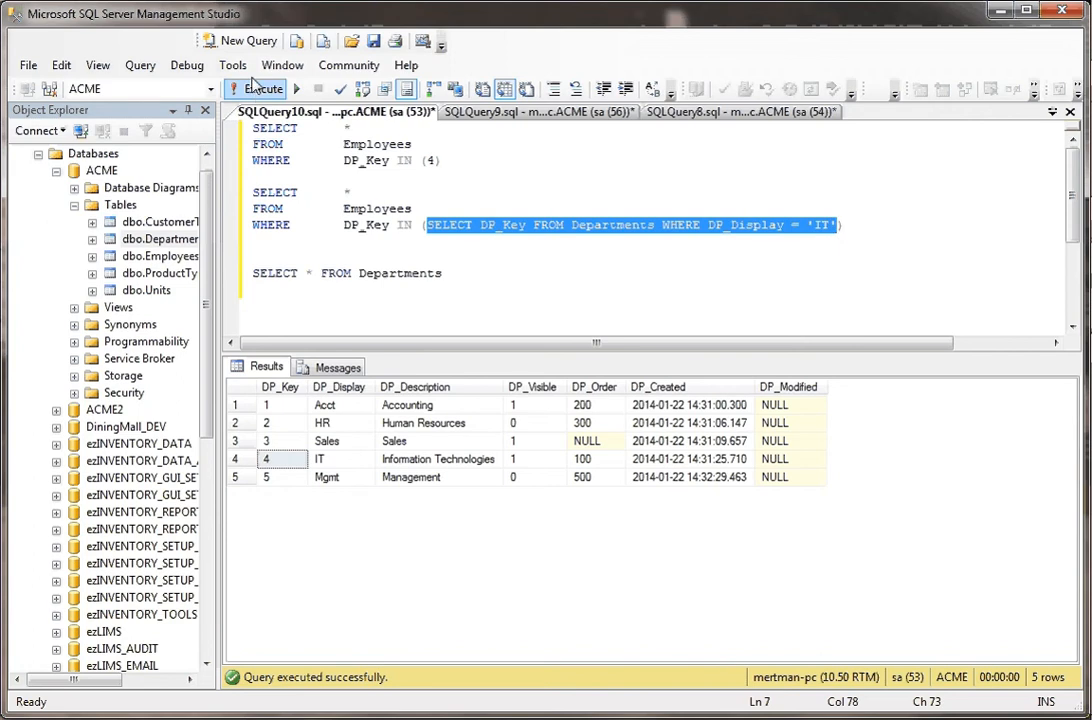
- Execute only the selected IT-department subquery, returning a single DP_Key of 4
{"action": "left_click", "coordinate": [256, 88]}
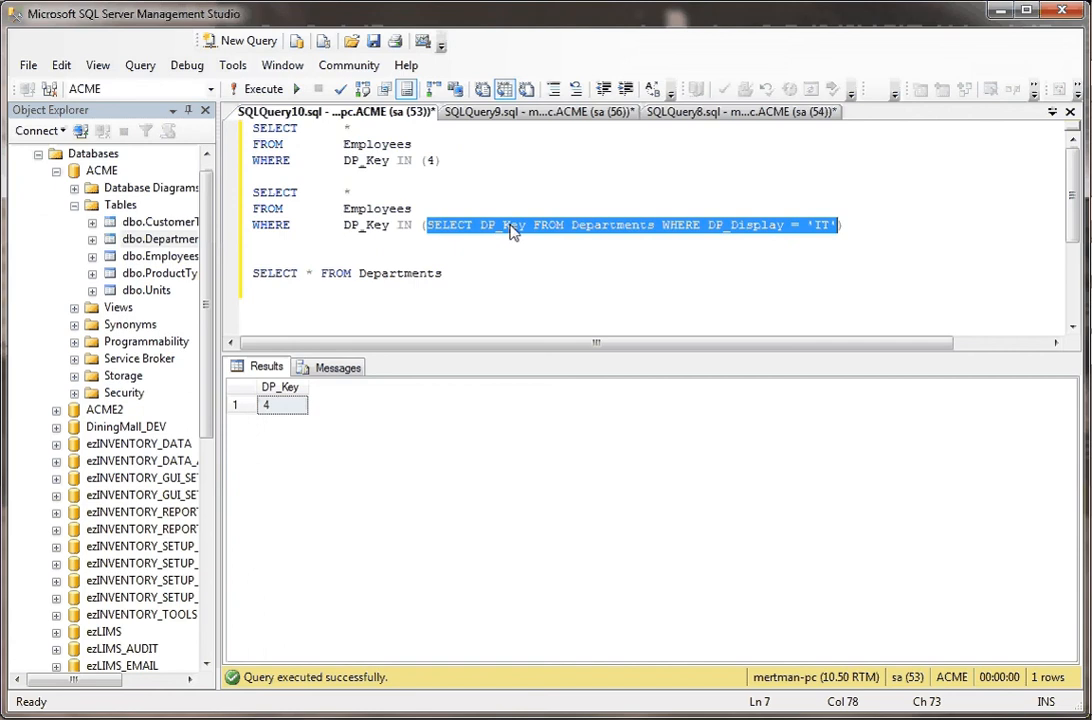
{"action": "mouse_move", "coordinate": [500, 364]}
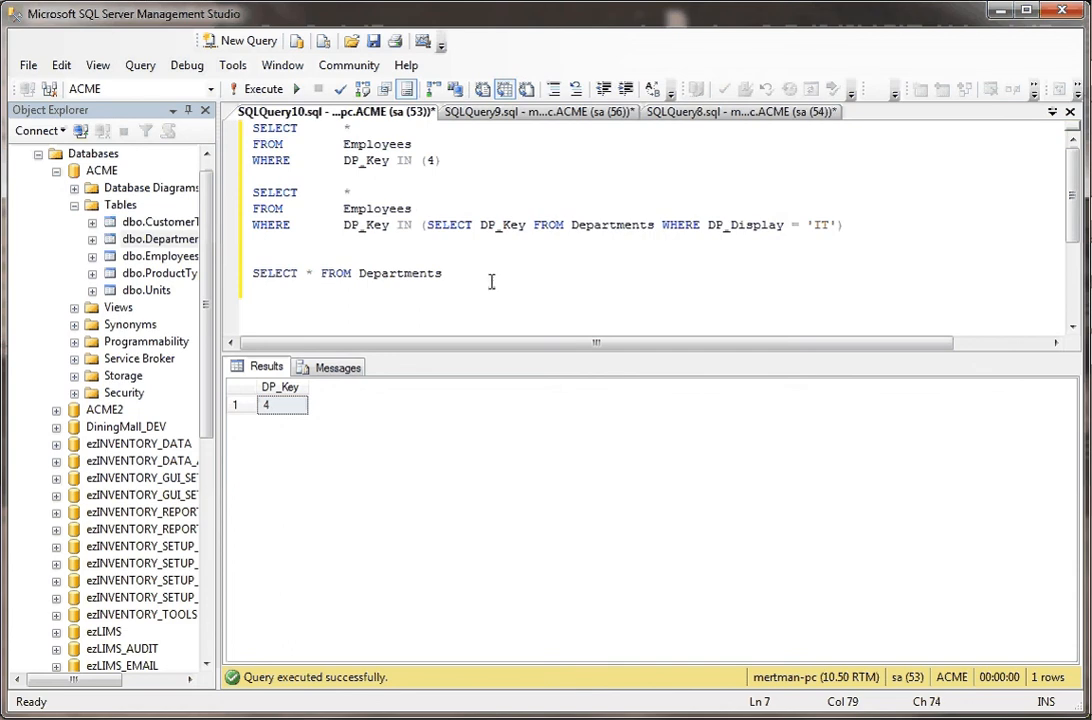
{"action": "mouse_move", "coordinate": [648, 218]}
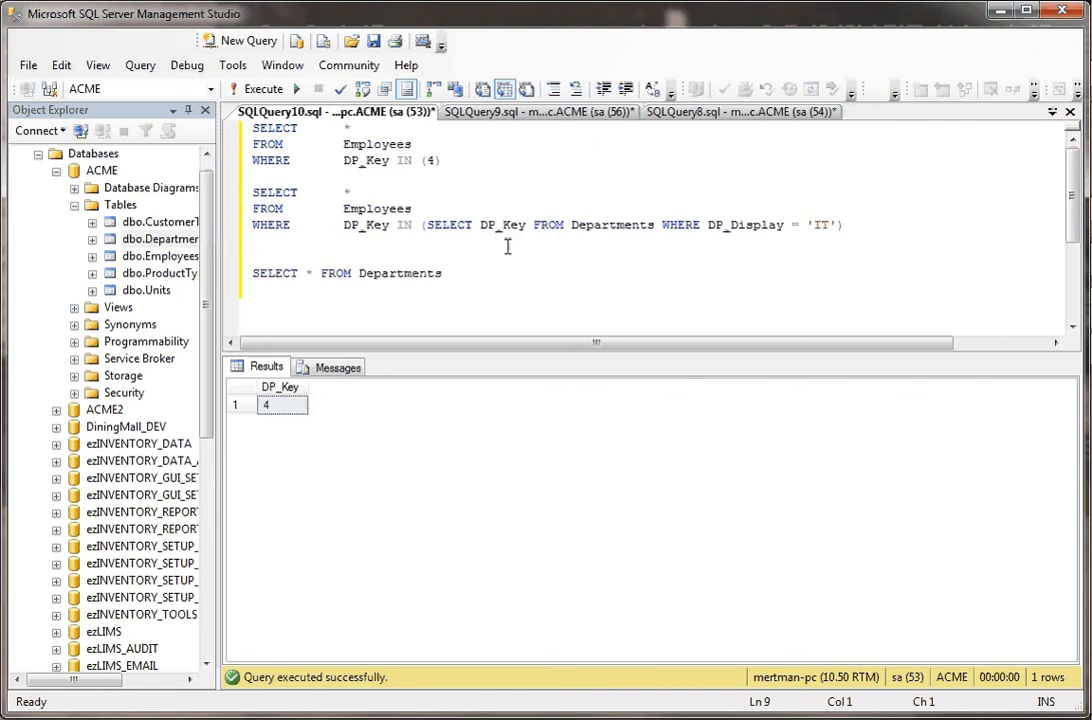
{"action": "mouse_move", "coordinate": [588, 272]}
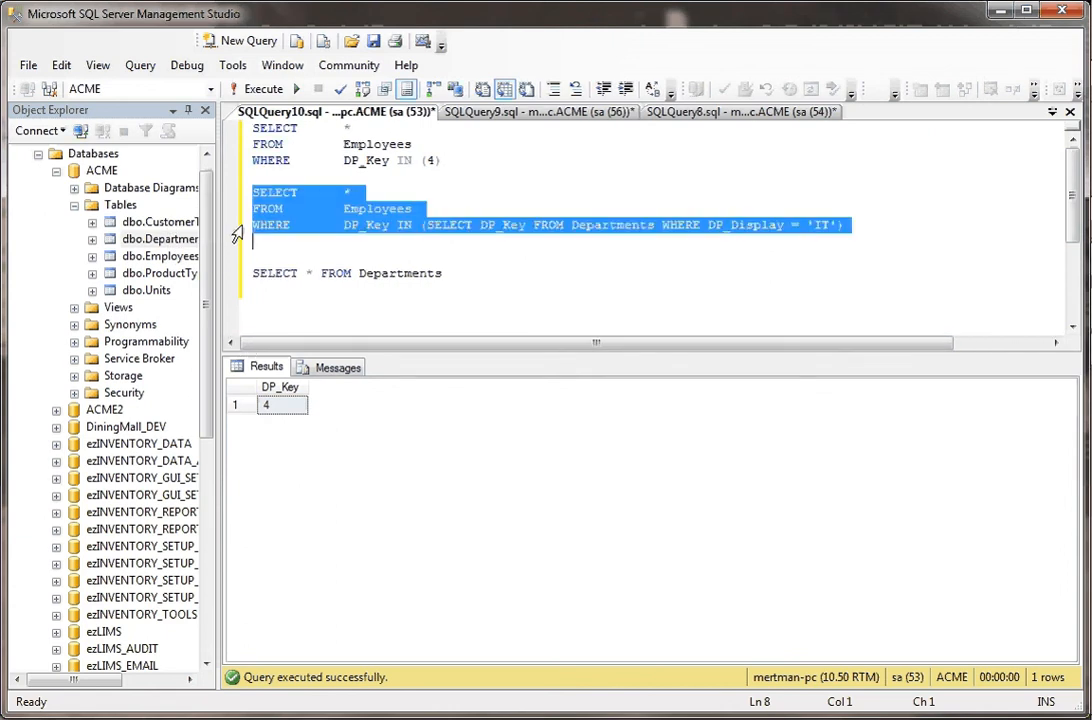
{"action": "mouse_move", "coordinate": [290, 236]}
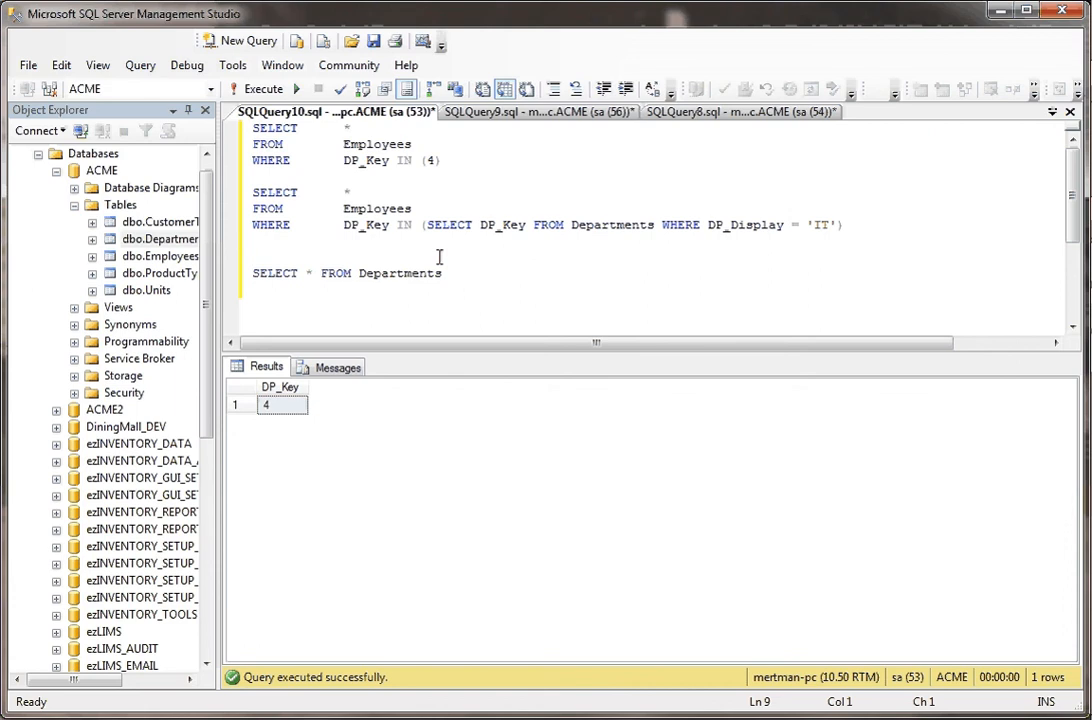
{"action": "mouse_move", "coordinate": [60, 64]}
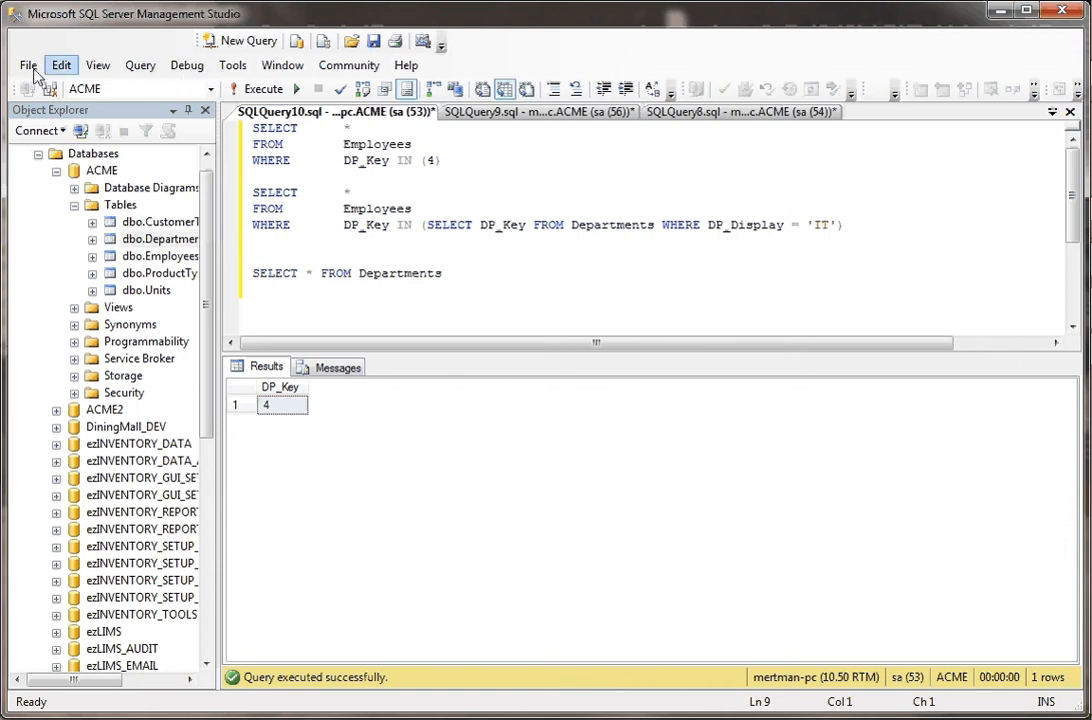